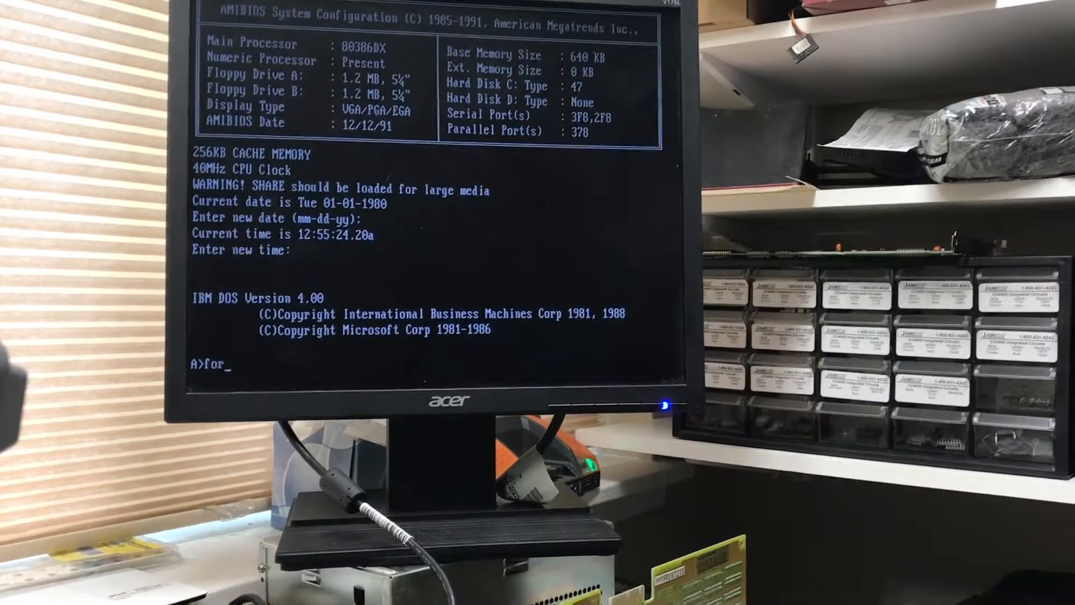
Step: Format drive C: with system files using format /s c:, confirming with y
text(mt /s)
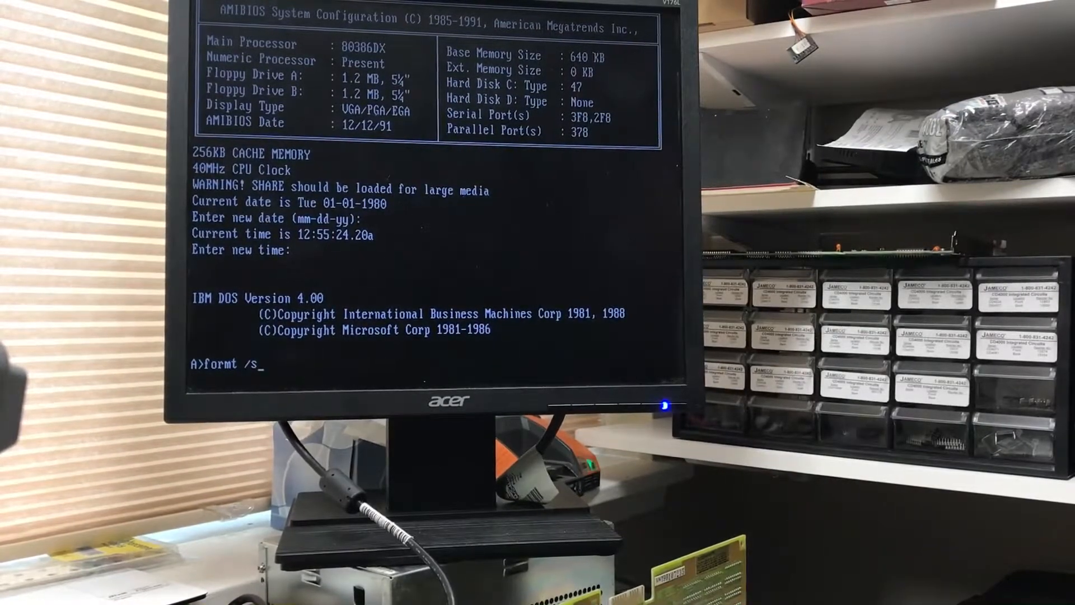
text(c:)
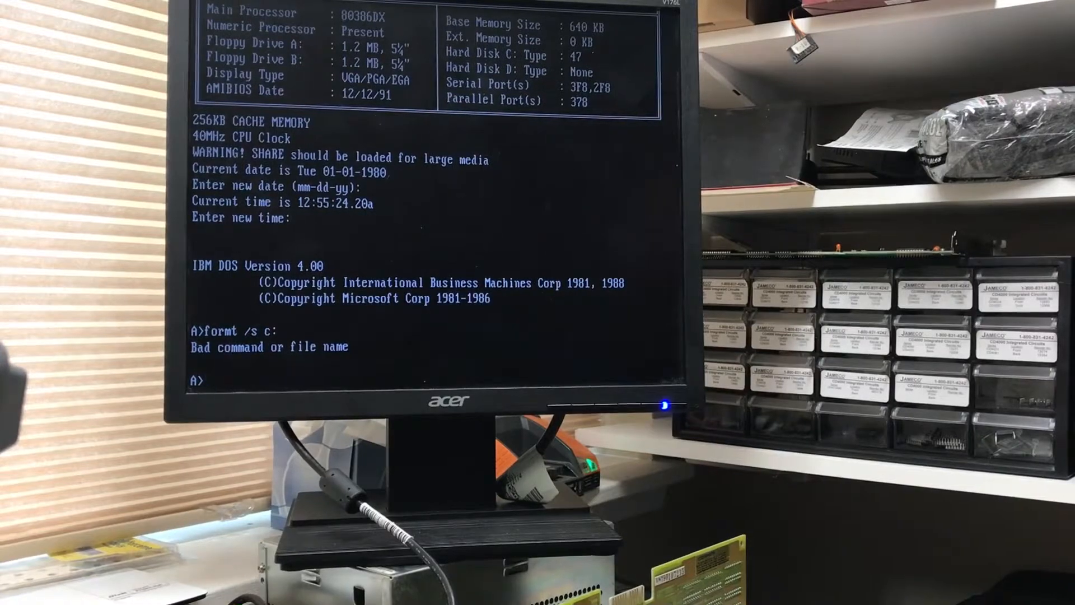
text(format /s c:)
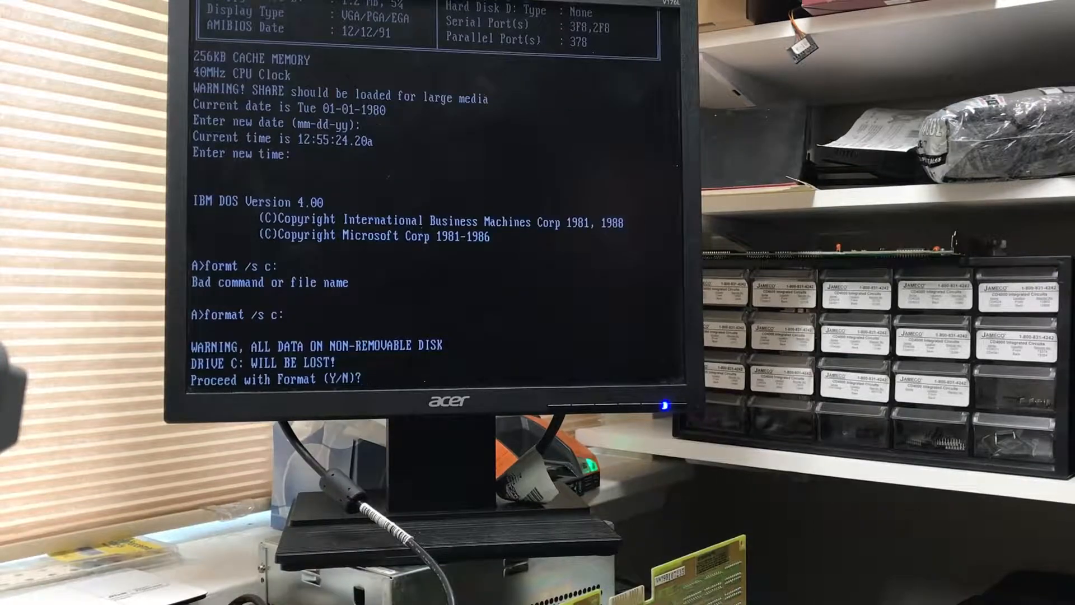
text(y)
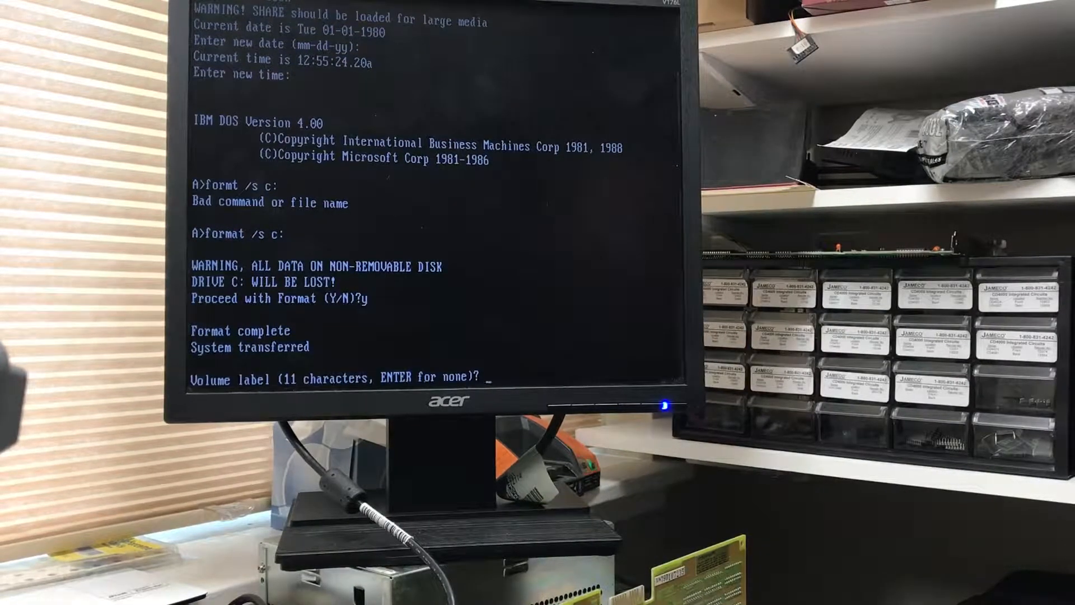
text(D)
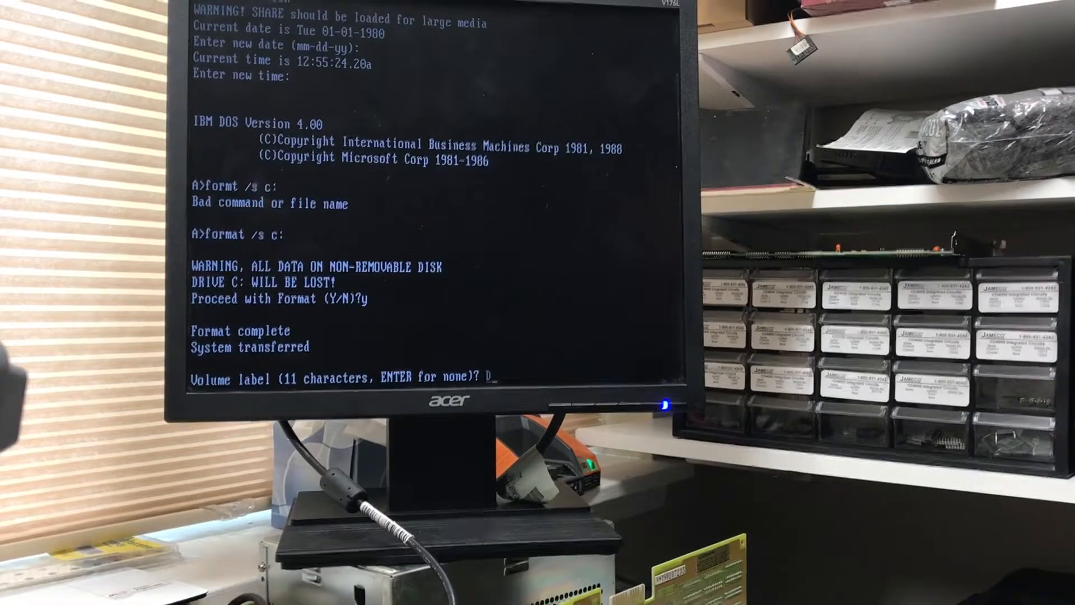
Step: Give drive C: the volume label DRIVEC and verify it holds COMMAND.COM
text(riveC)
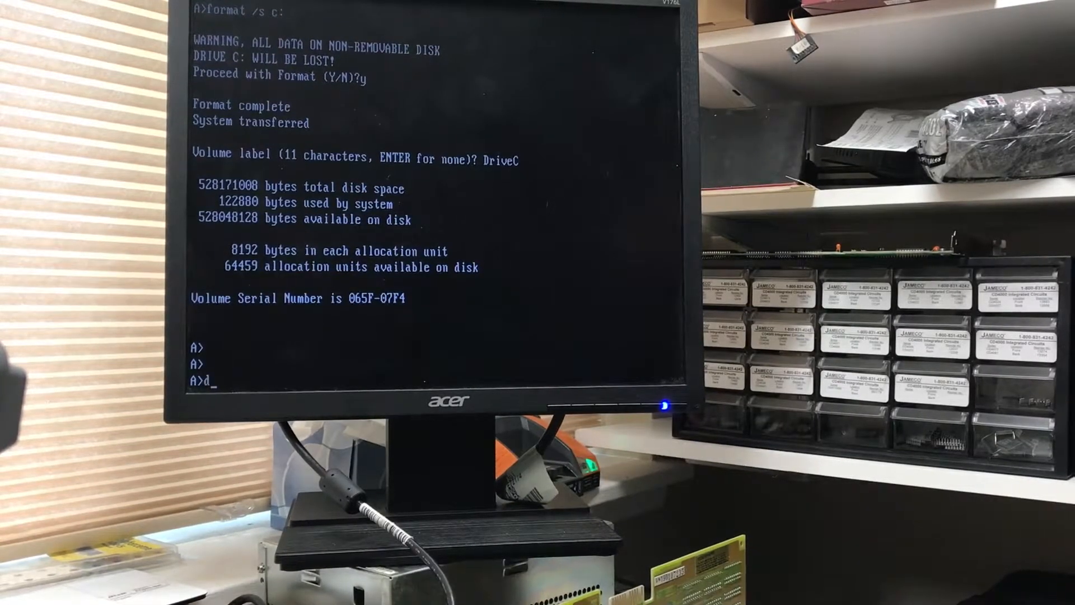
text(fdisk)
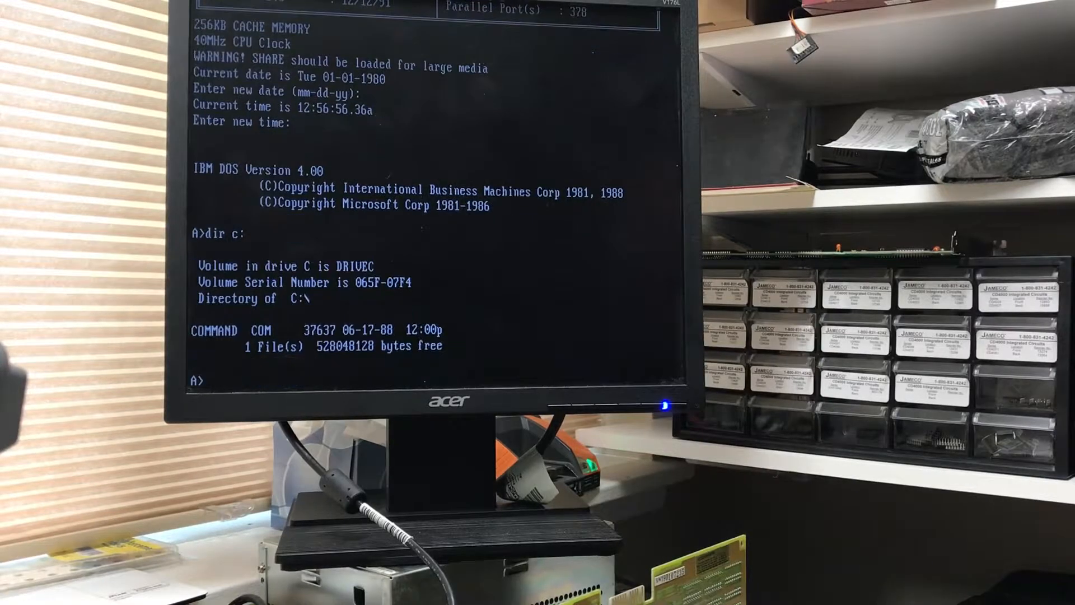
Step: Switch to drive C:, then create and remove the mistyped DOX directory
key(Return)
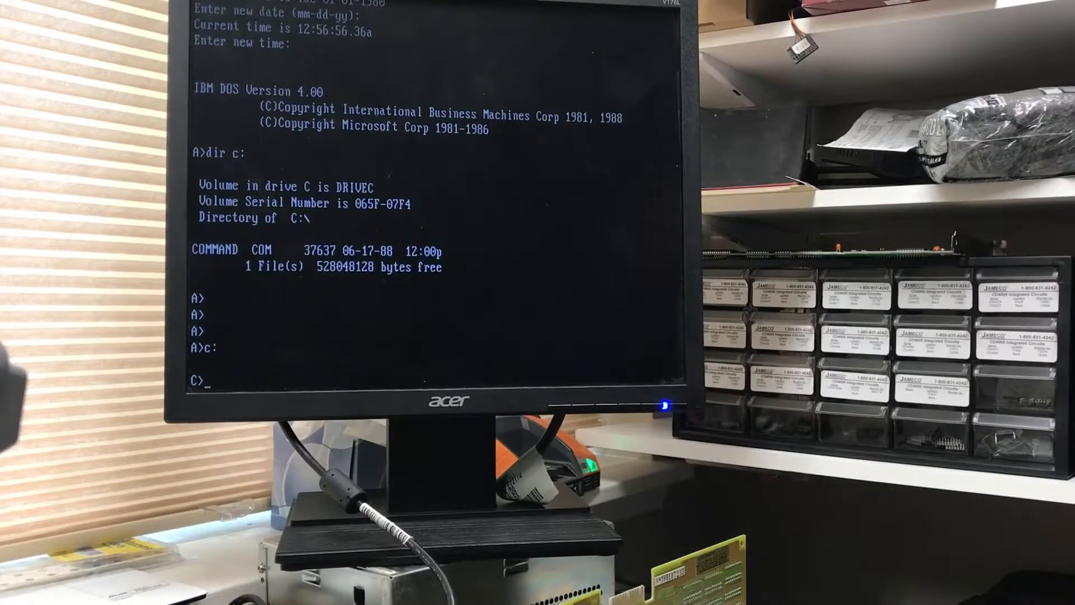
text(mkdir DOX)
text(rd DOX)
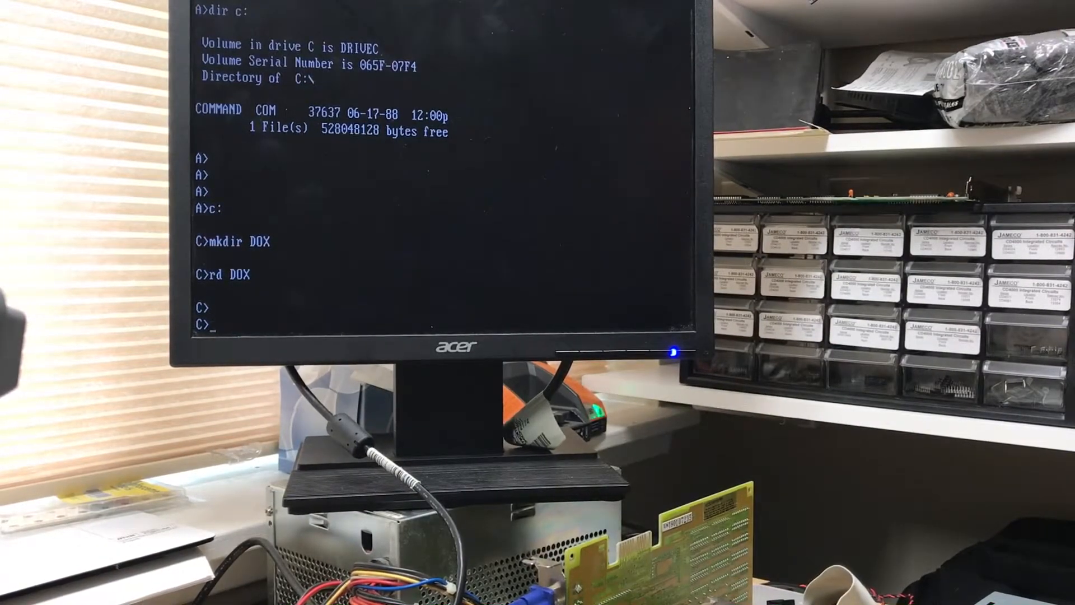
Step: Create C:\DOS and copy all 18 files from drive A: into it
text(mkdir DOS)
text(cd)
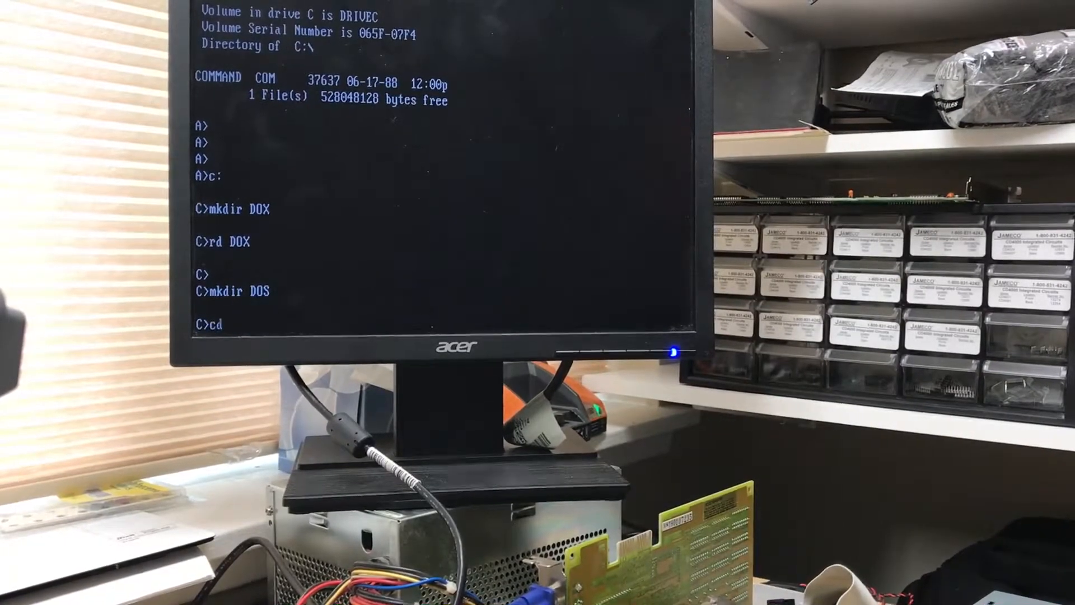
text(DOSA\)
text(copy a:\*.*)
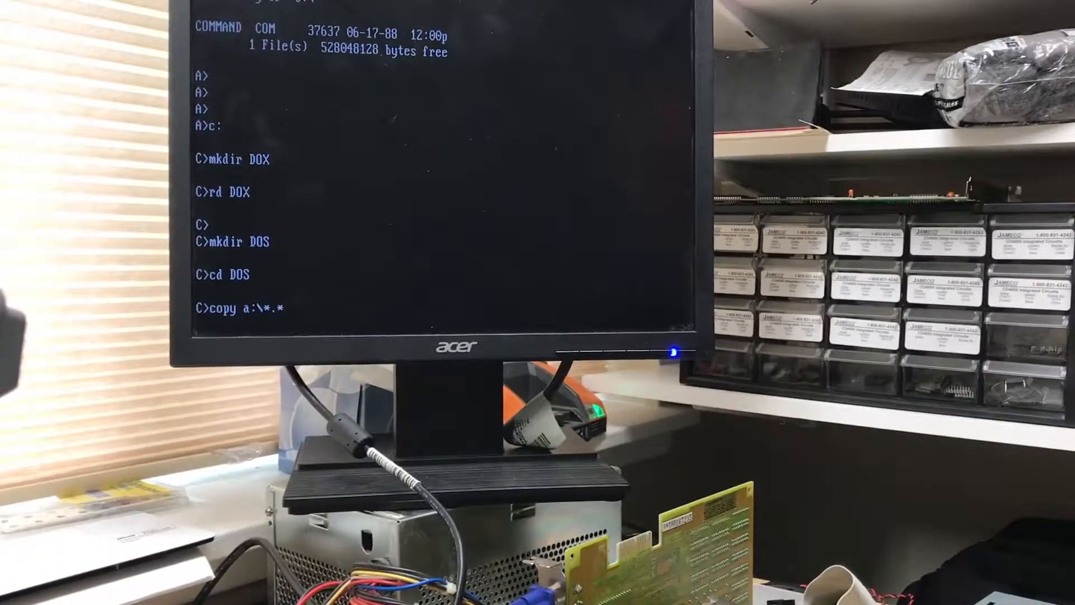
key(Return)
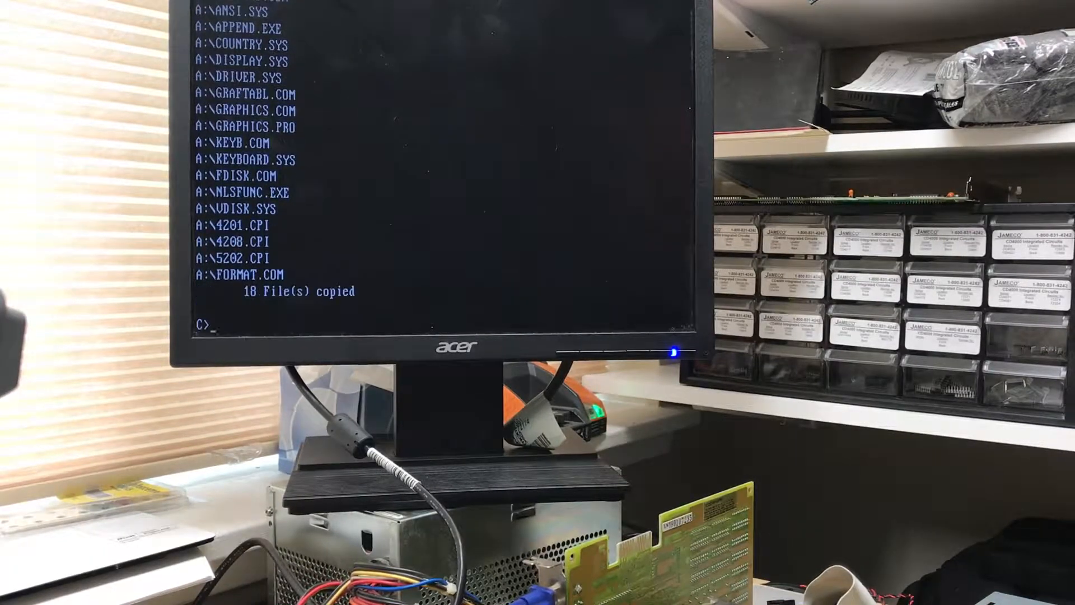
Step: Write C:\AUTOEXEC.BAT via copy con: with lines PATH C:\DOS and PROMPT $P$G
text(cd \)
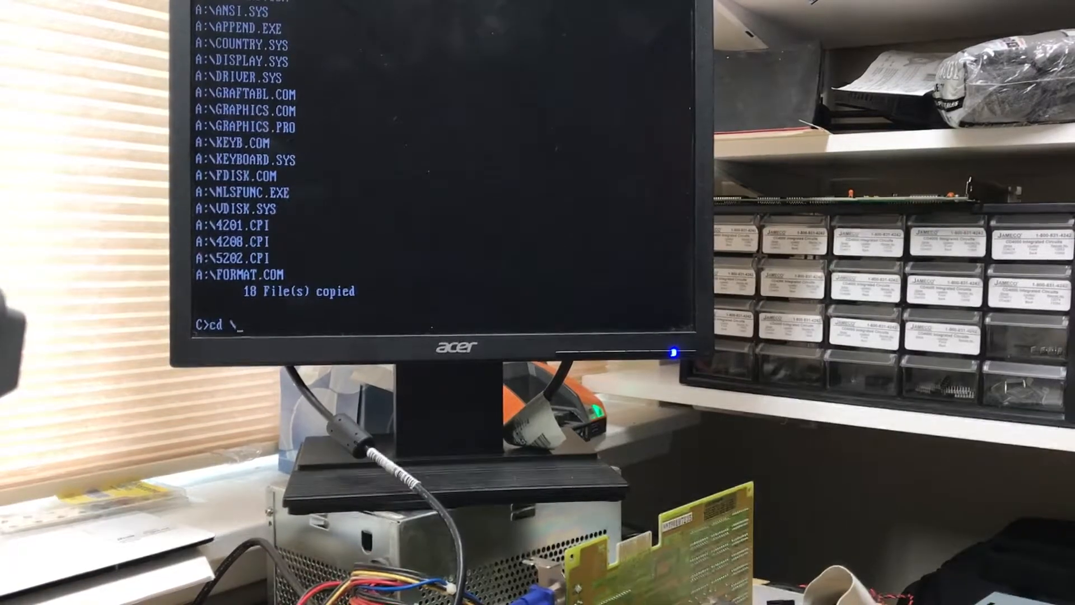
text(copy)
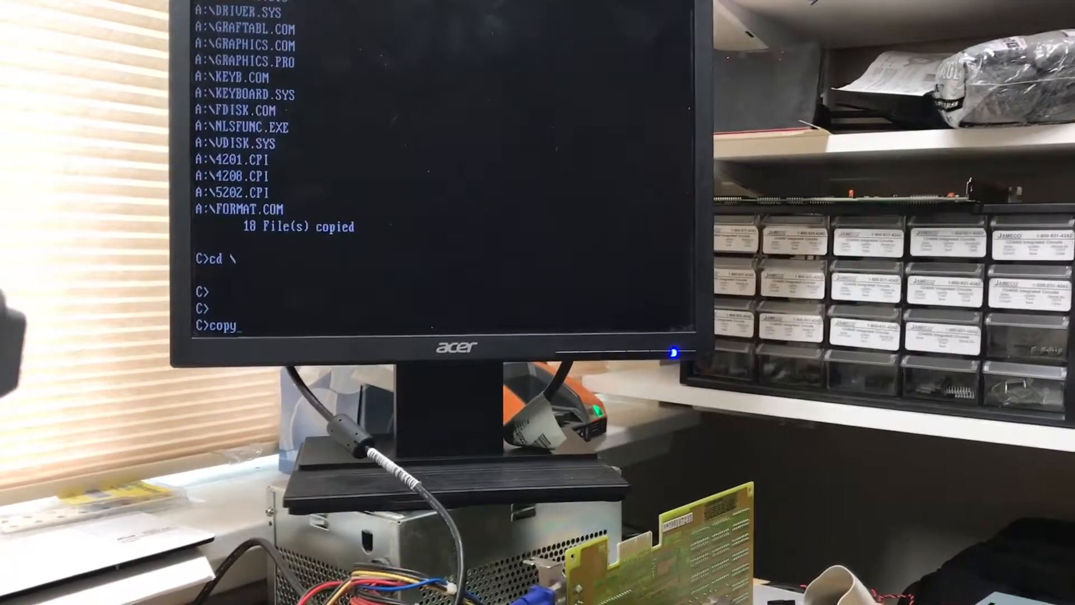
text(con:)
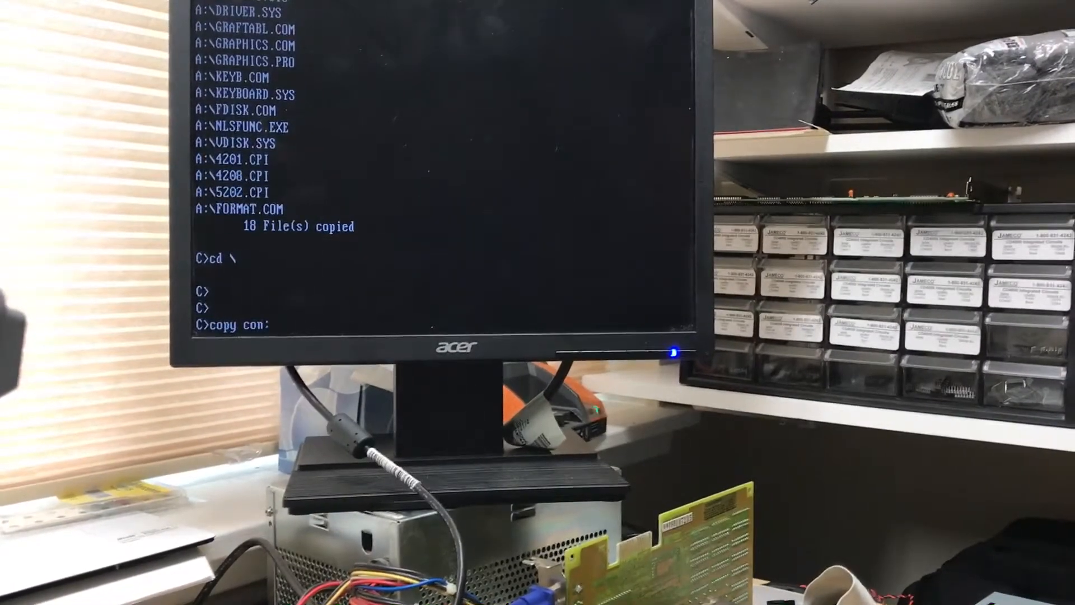
text(AUTOEXEC.BAT)
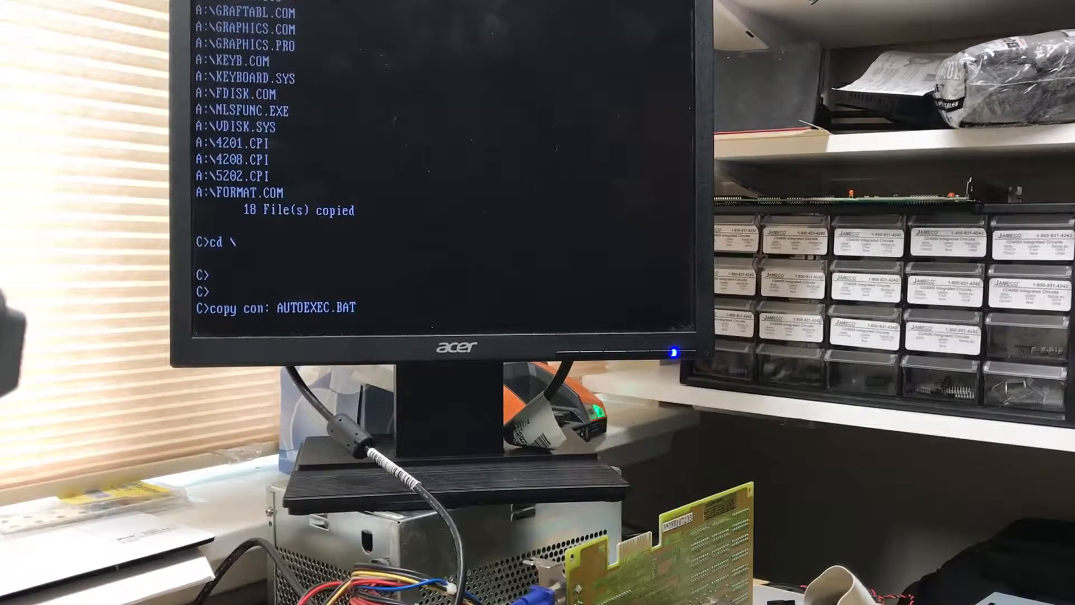
text(PATH C:\DOS)
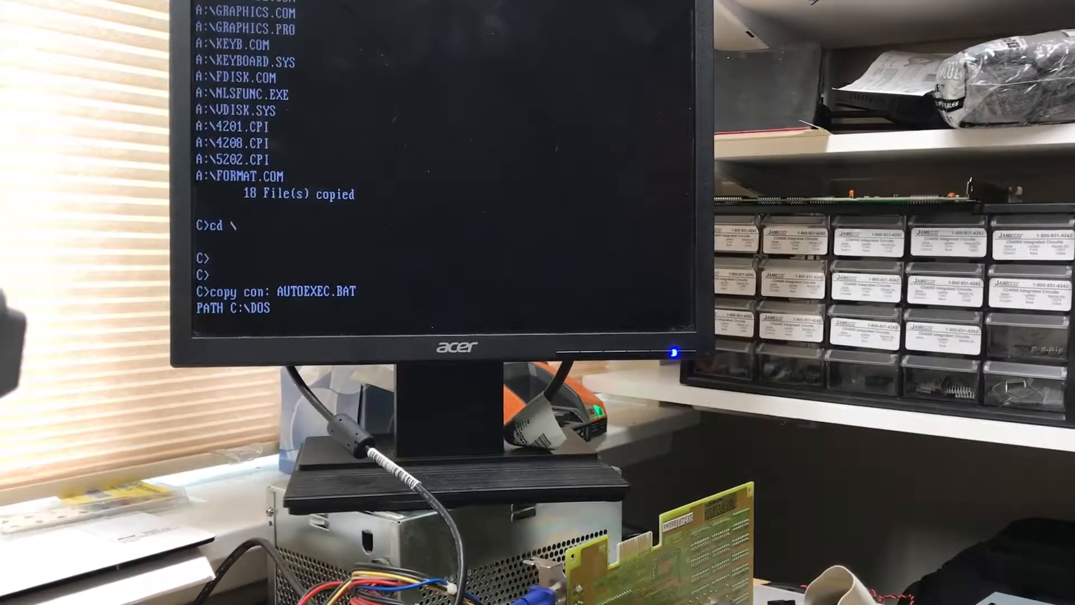
text(PROM)
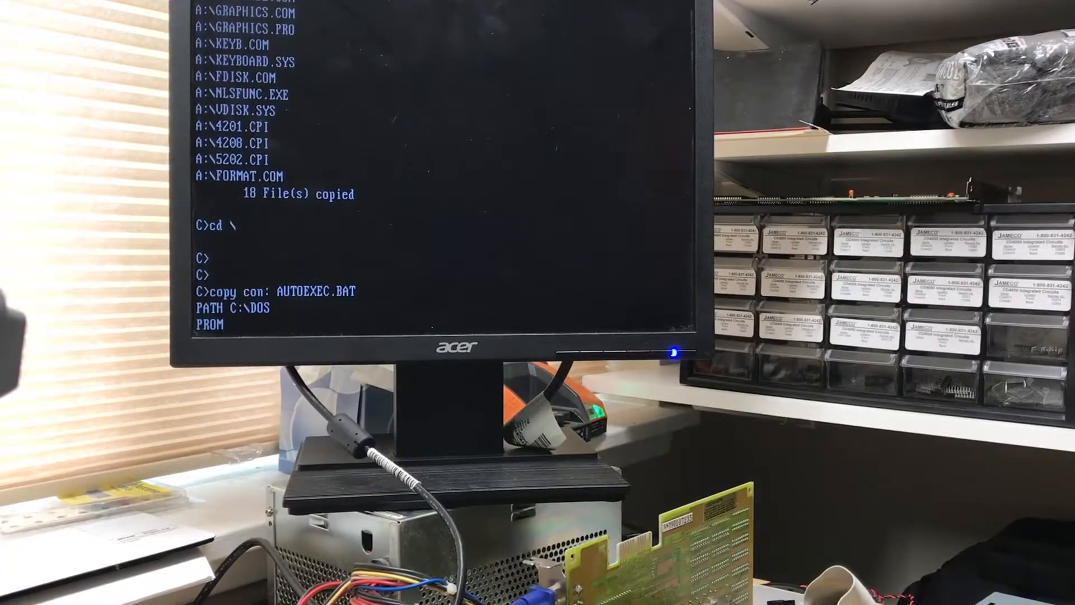
text(PT)
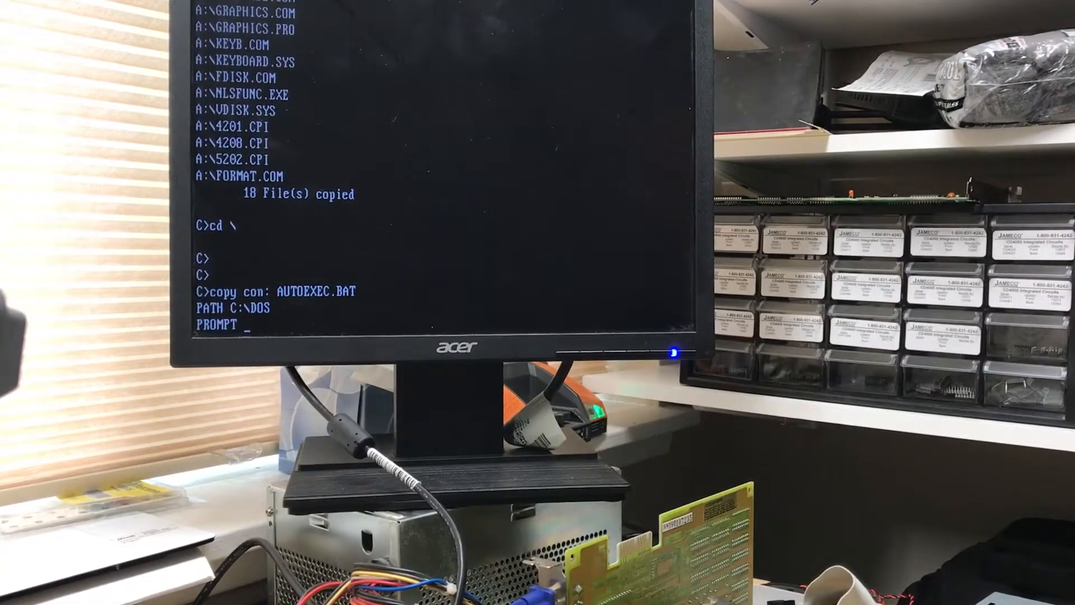
text($P$G)
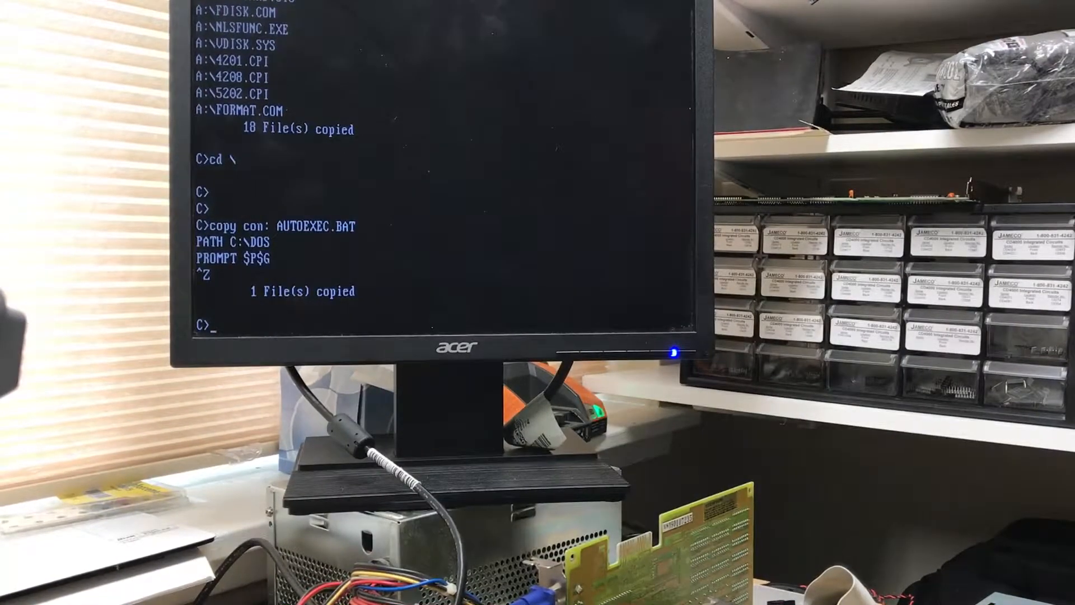
text(autoex)
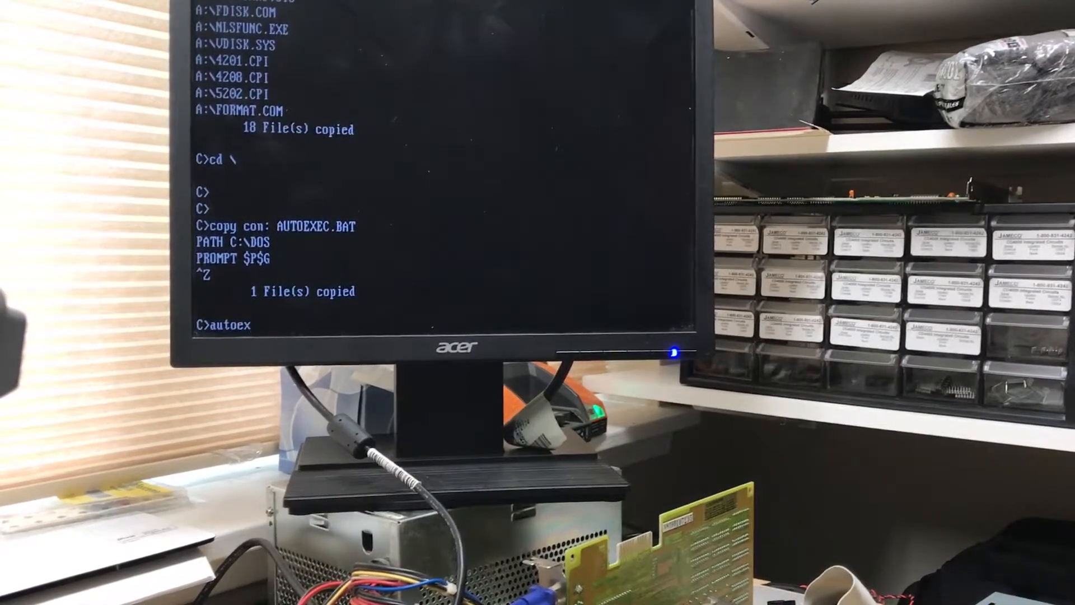